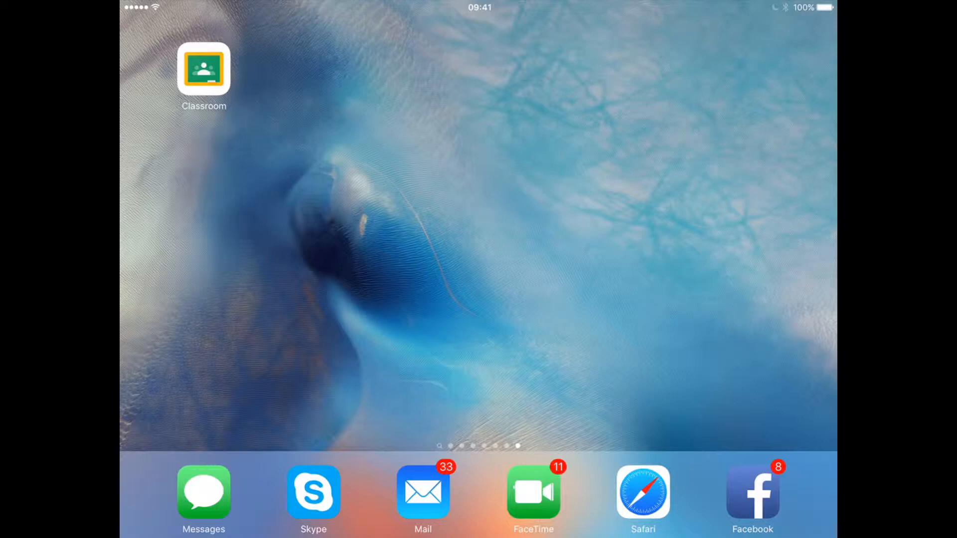
# - Launch the Classroom app and sign in with the Google account to reach the classes list
pyautogui.click(204, 69)
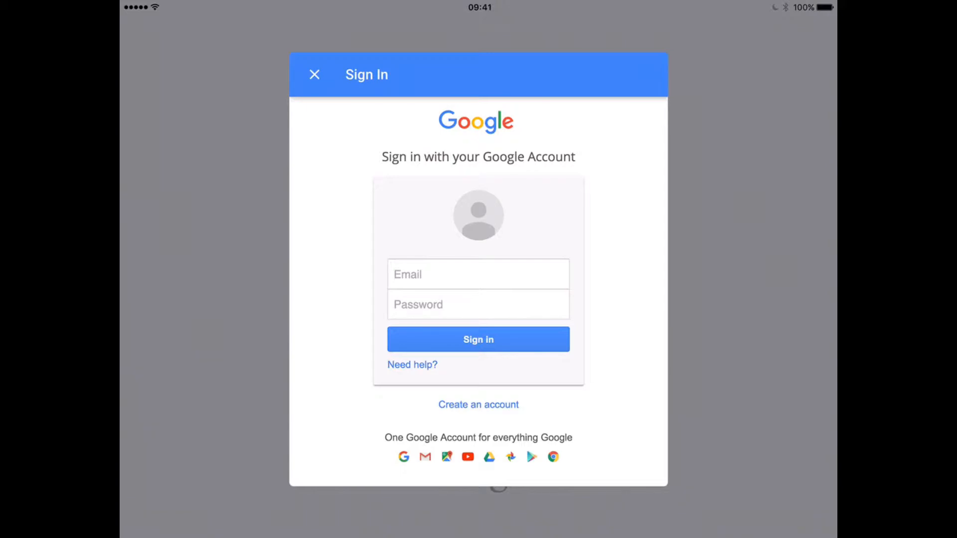
pyautogui.click(479, 339)
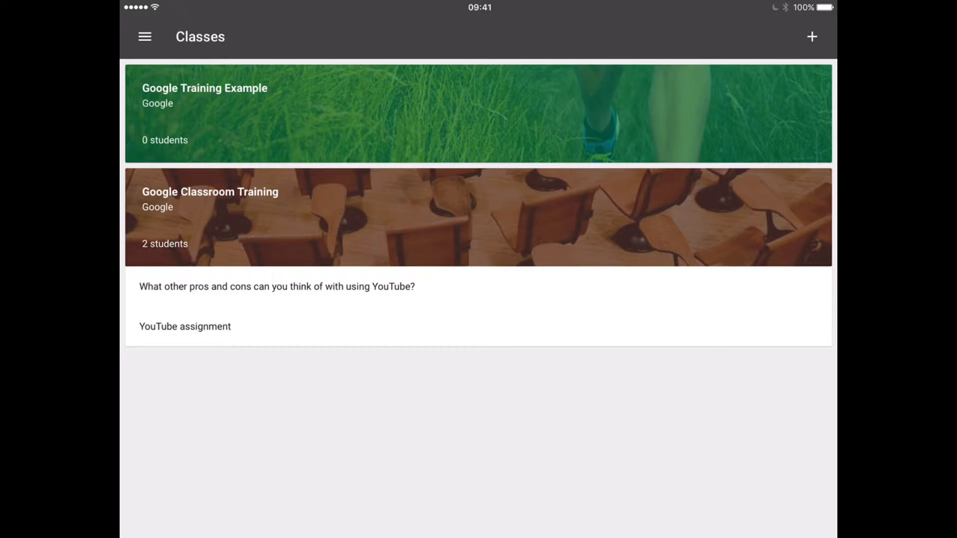
# - Enter the Google Classroom Training stream, view the YouTube in Learning assignment, and return to the stream top
pyautogui.click(207, 214)
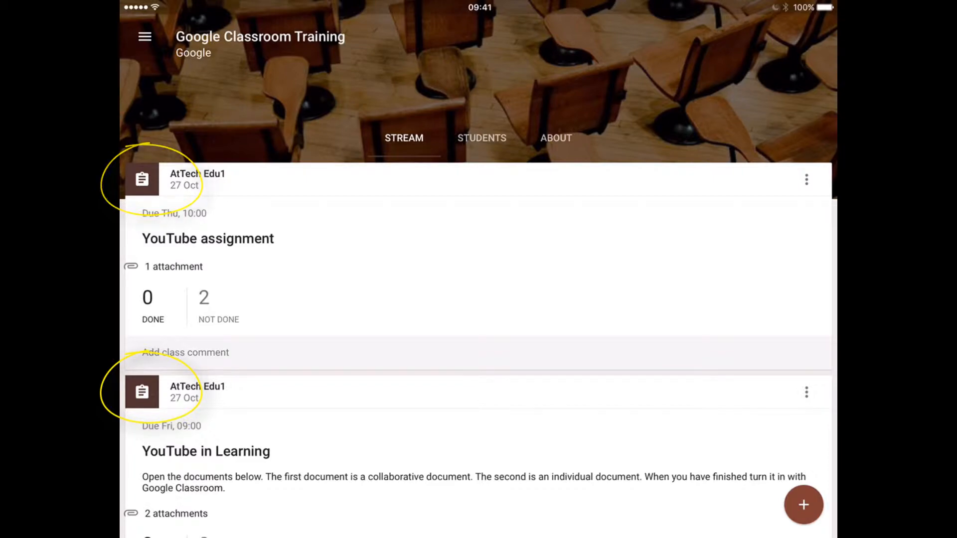
pyautogui.scroll(-3)
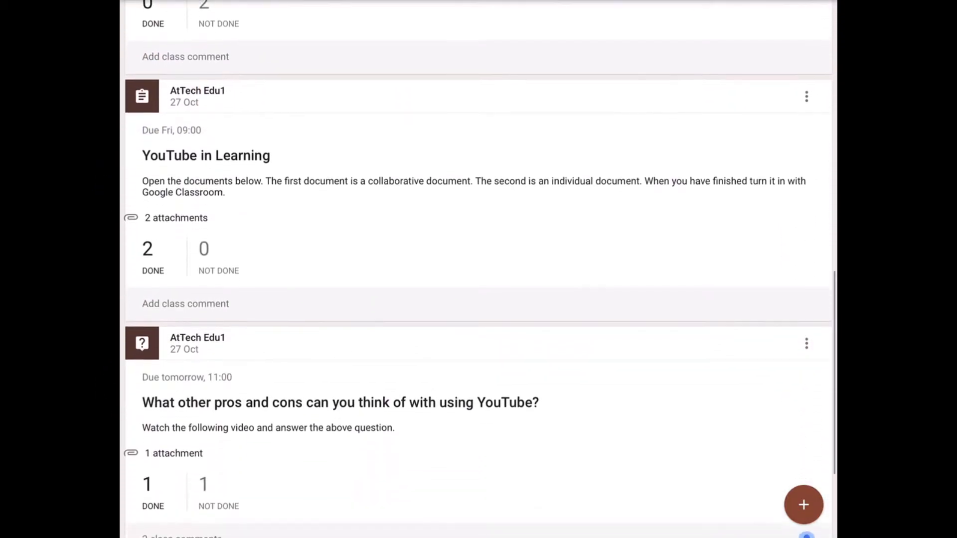
pyautogui.click(205, 154)
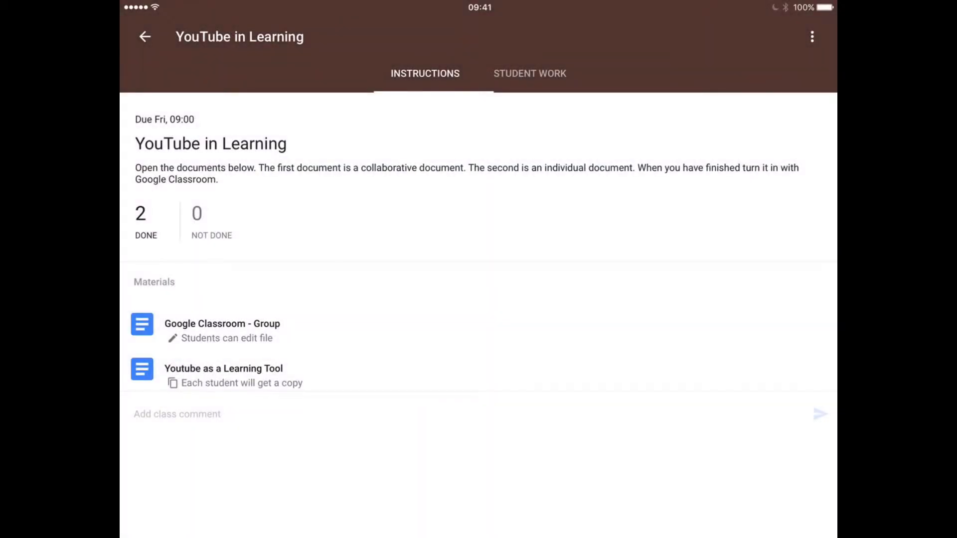
pyautogui.click(143, 36)
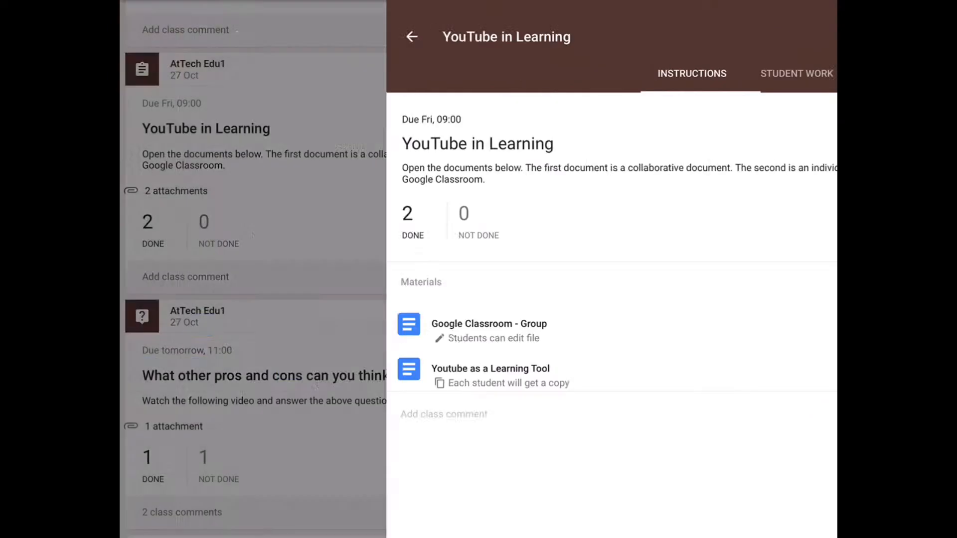
pyautogui.click(413, 37)
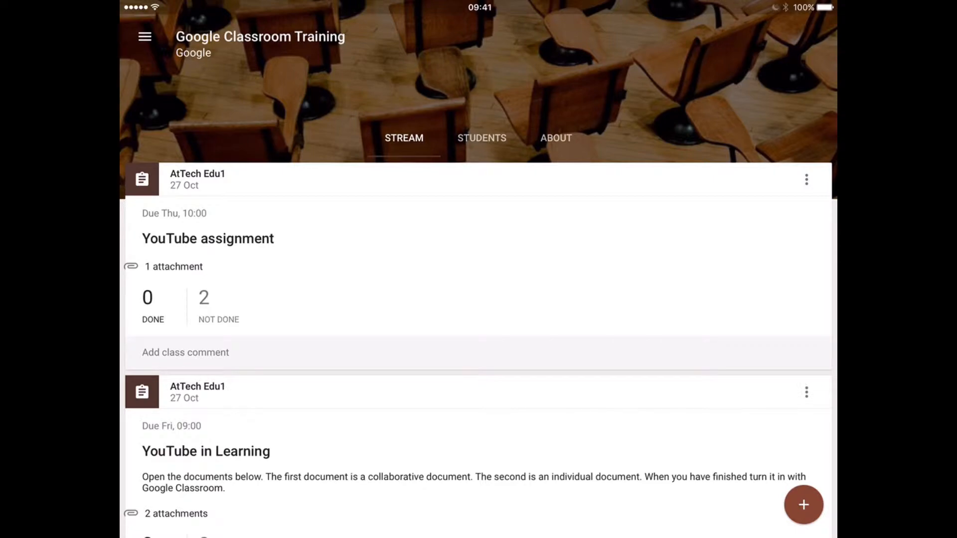
pyautogui.click(481, 137)
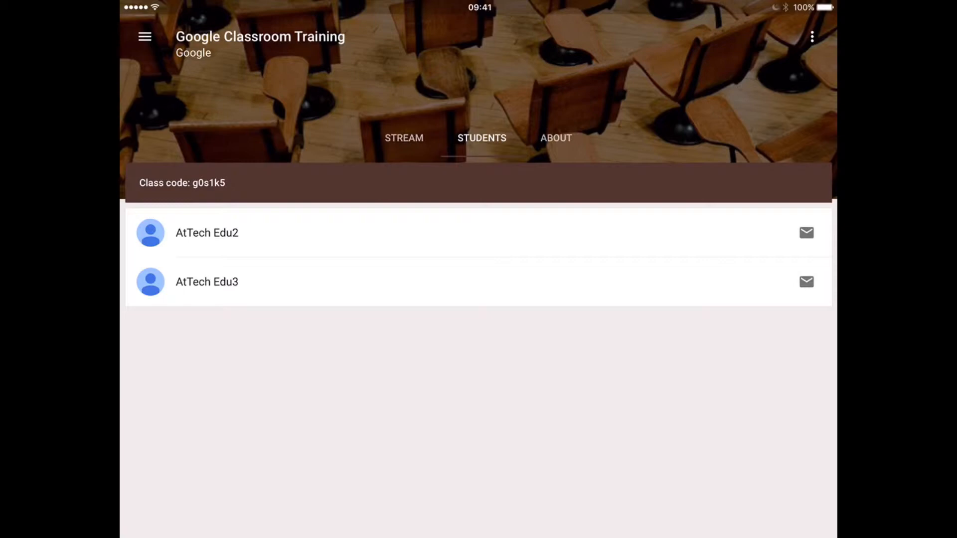
pyautogui.click(557, 138)
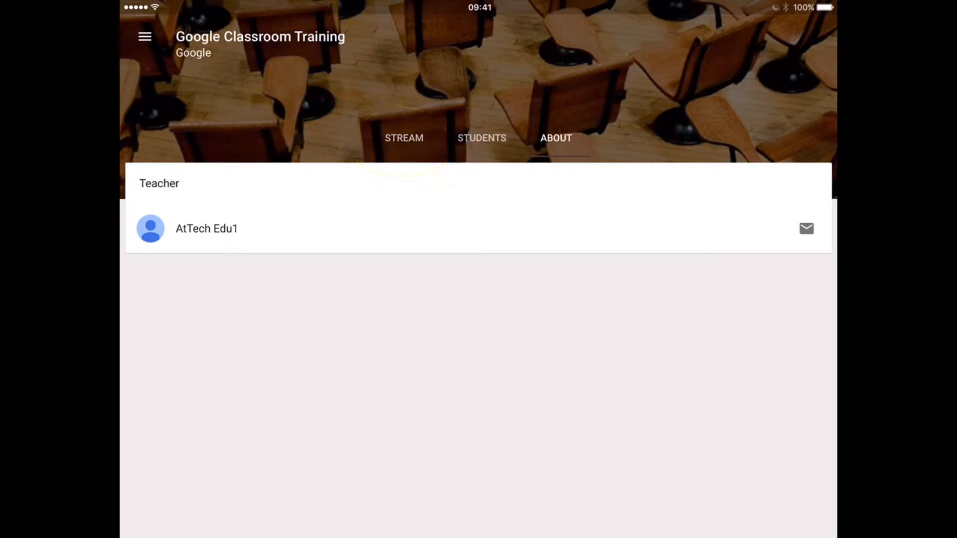
pyautogui.click(403, 137)
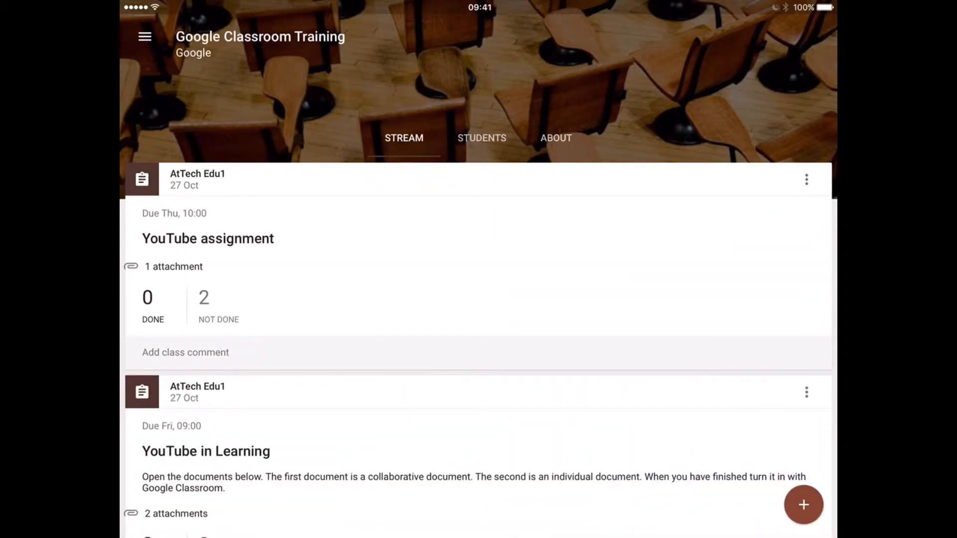
pyautogui.scroll(-3)
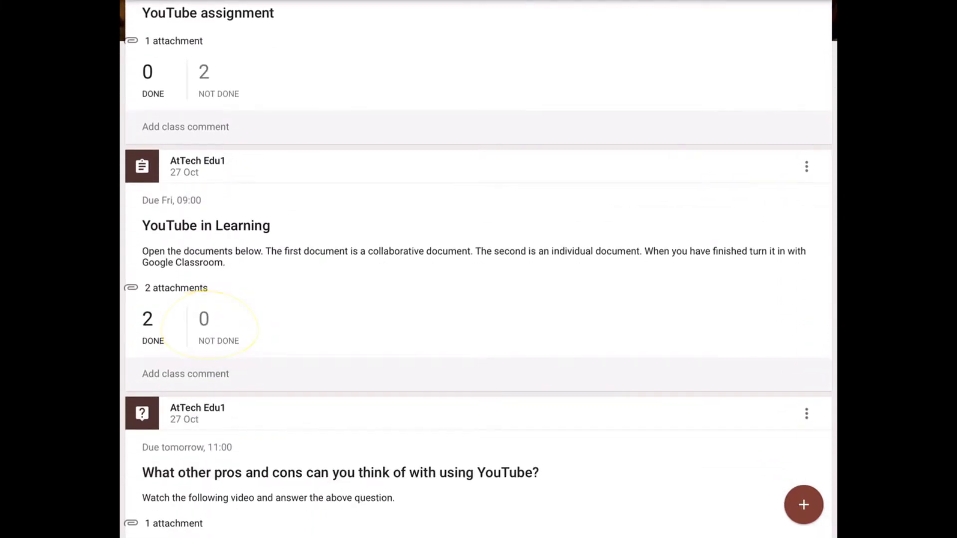
pyautogui.click(205, 226)
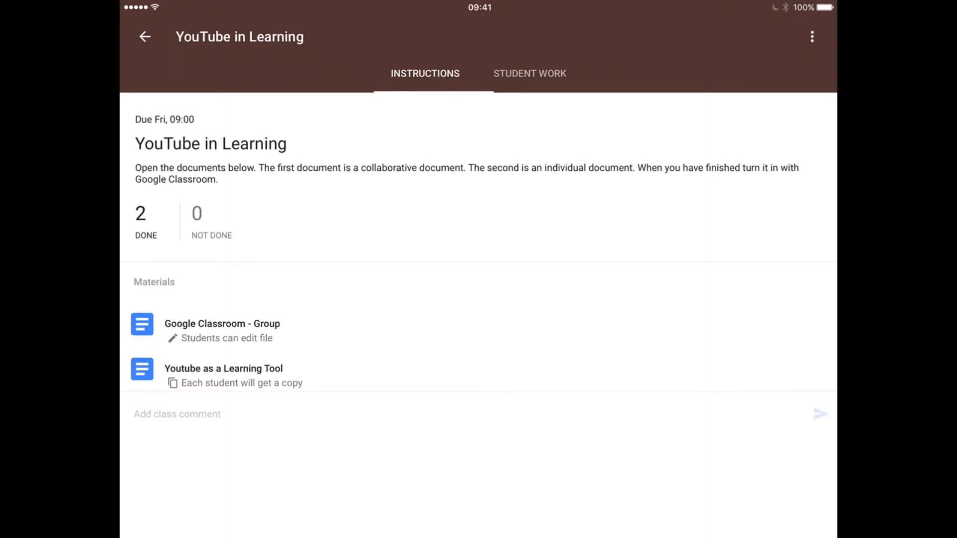
pyautogui.click(530, 74)
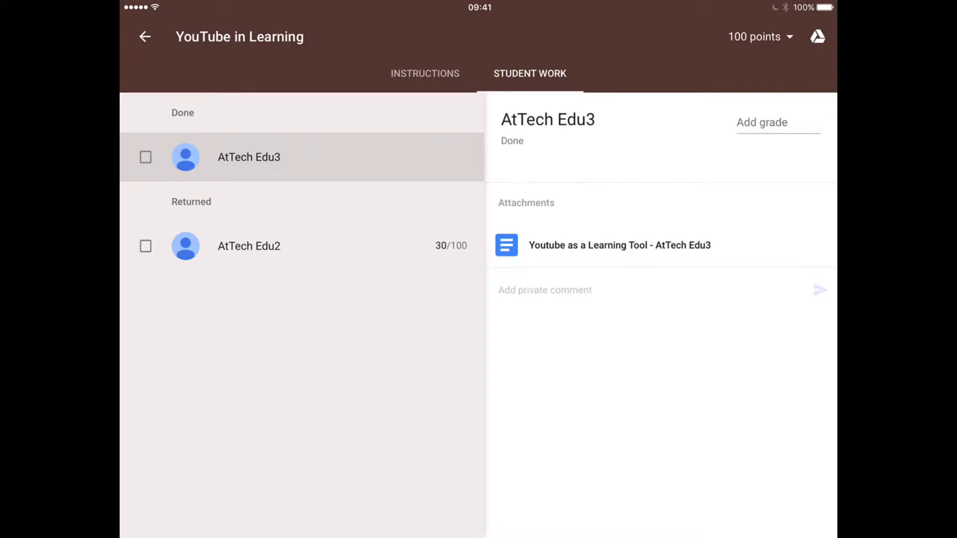
pyautogui.click(145, 157)
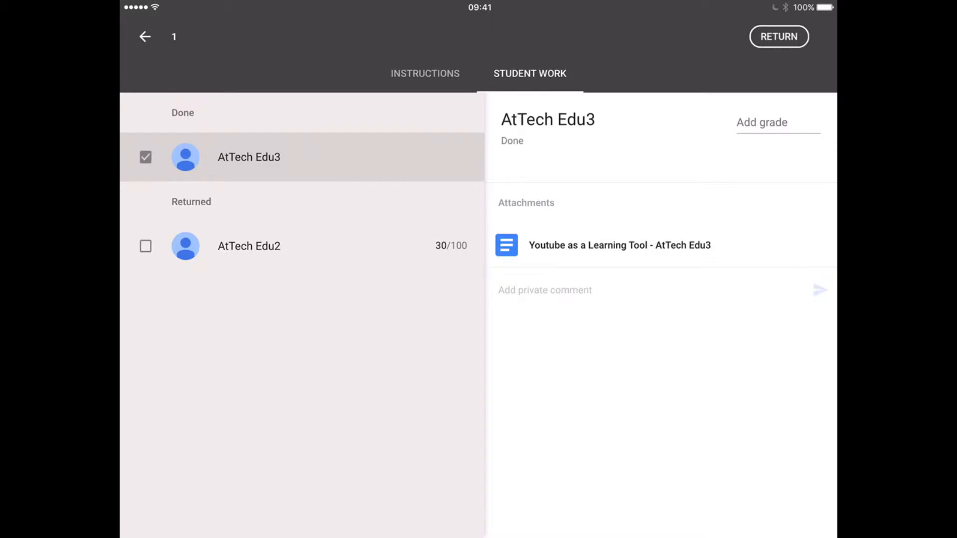
pyautogui.click(145, 36)
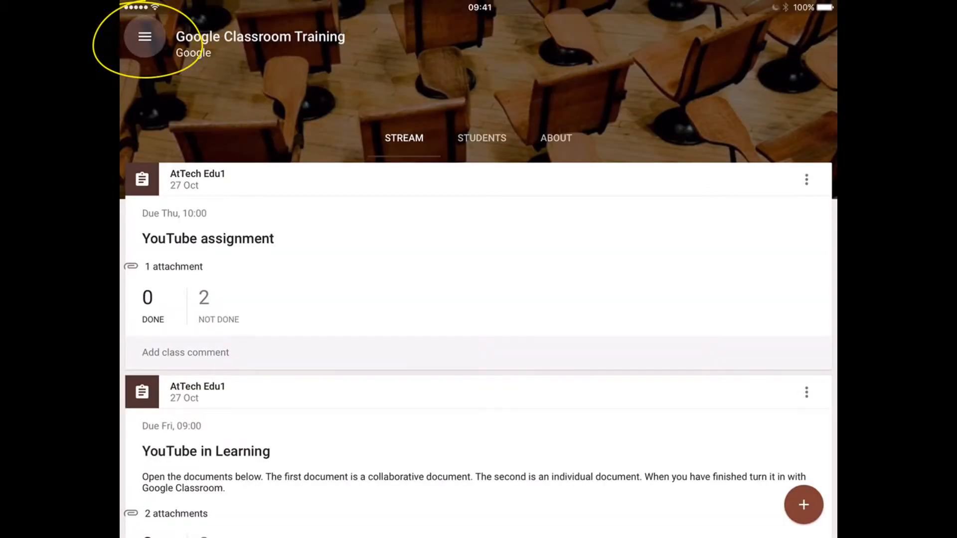
# - Return to the Classes overview via the app menu, then visit the app Settings
pyautogui.click(144, 38)
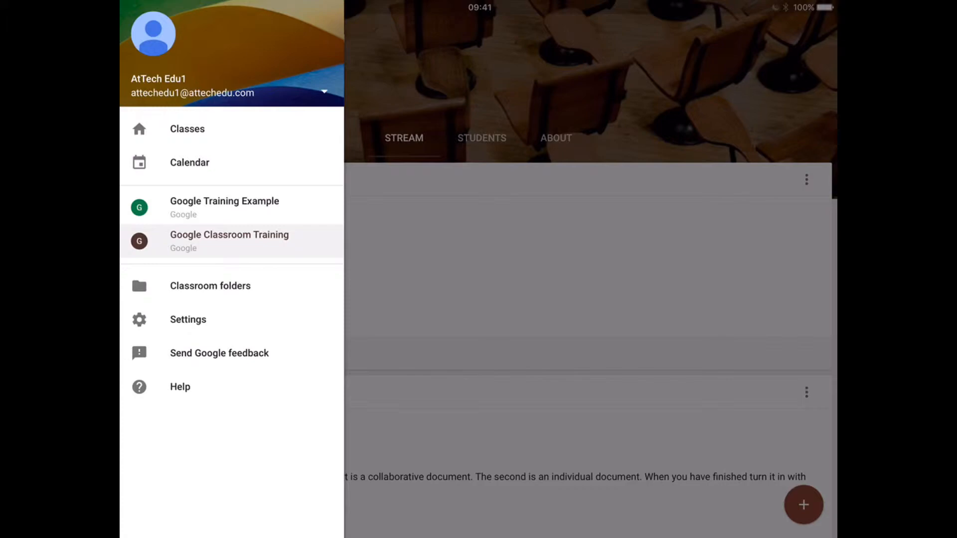
pyautogui.click(188, 129)
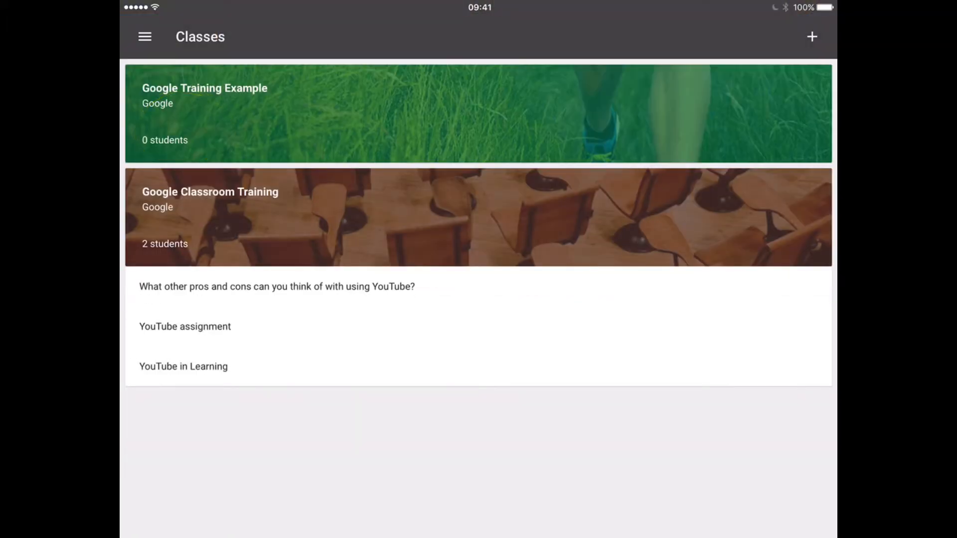
pyautogui.click(143, 35)
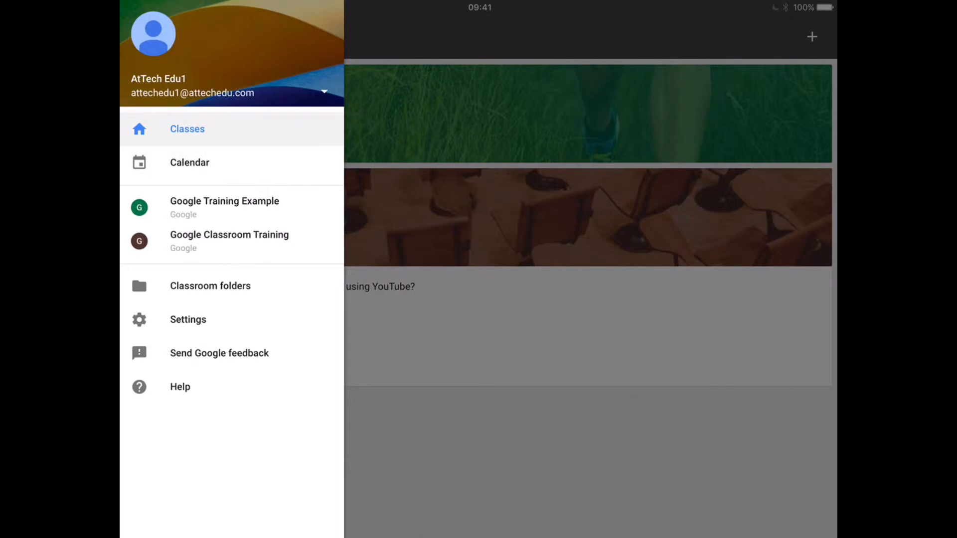
pyautogui.click(209, 286)
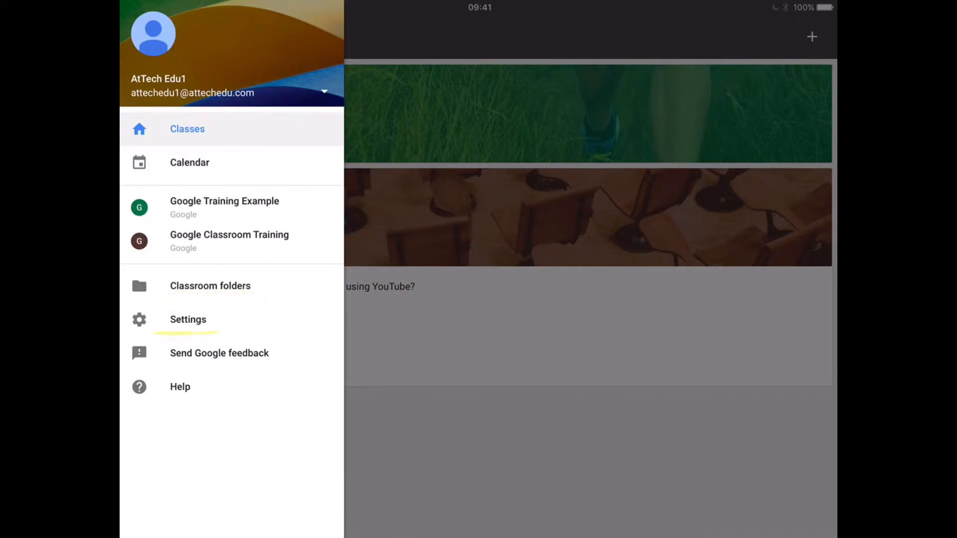
pyautogui.click(187, 319)
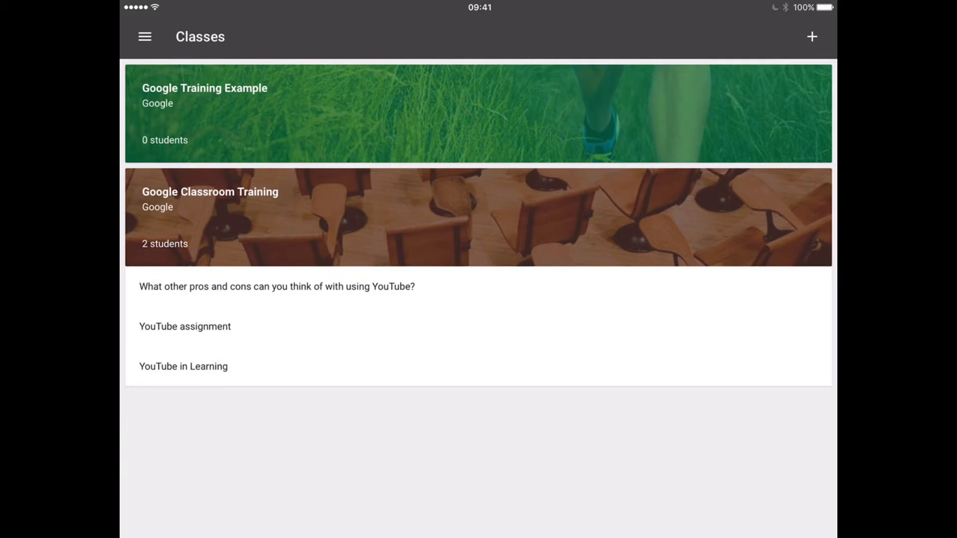
# - Start a new announcement in Google Classroom Training and review the attachment options
pyautogui.click(811, 36)
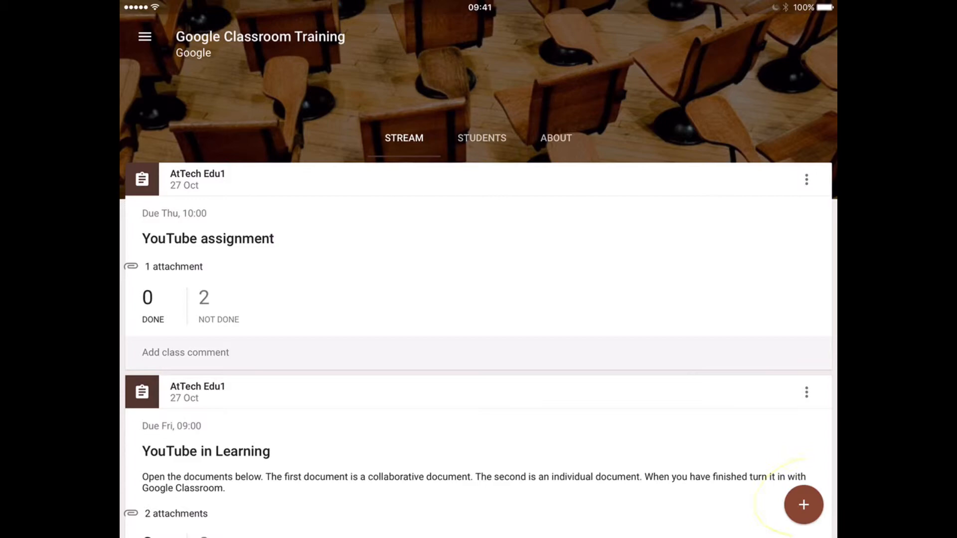
pyautogui.click(801, 505)
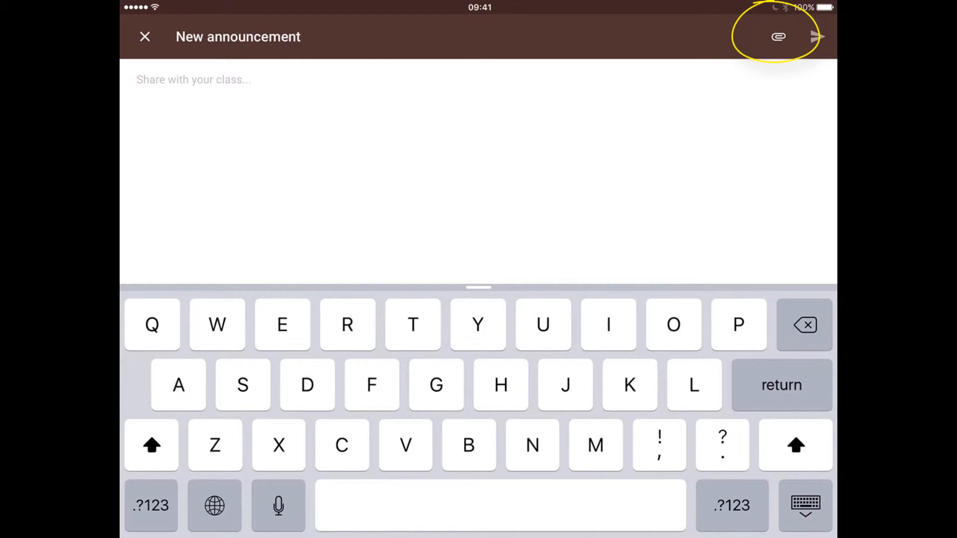
pyautogui.click(777, 36)
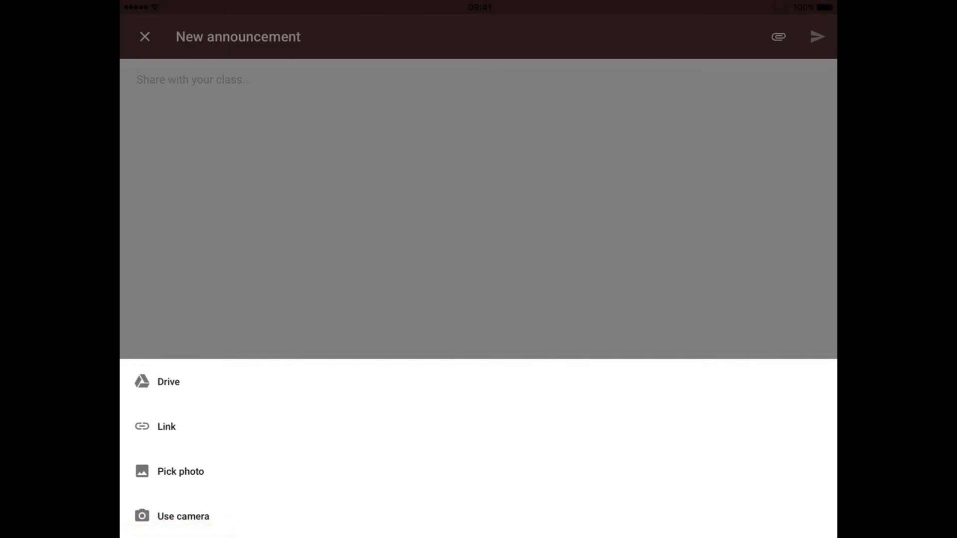
# - Write "This is an announcement." and post it to the class stream
pyautogui.write('This is an announcement.')
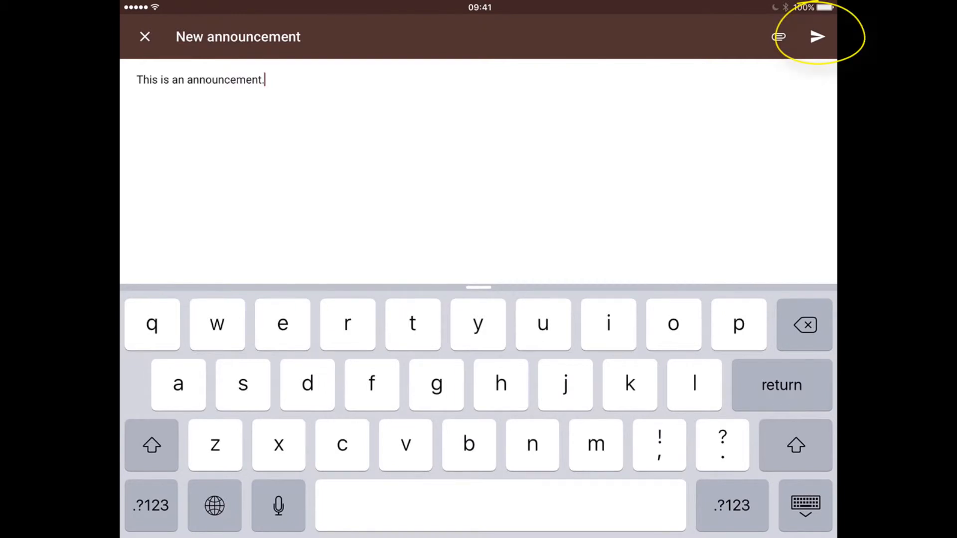
pyautogui.click(816, 36)
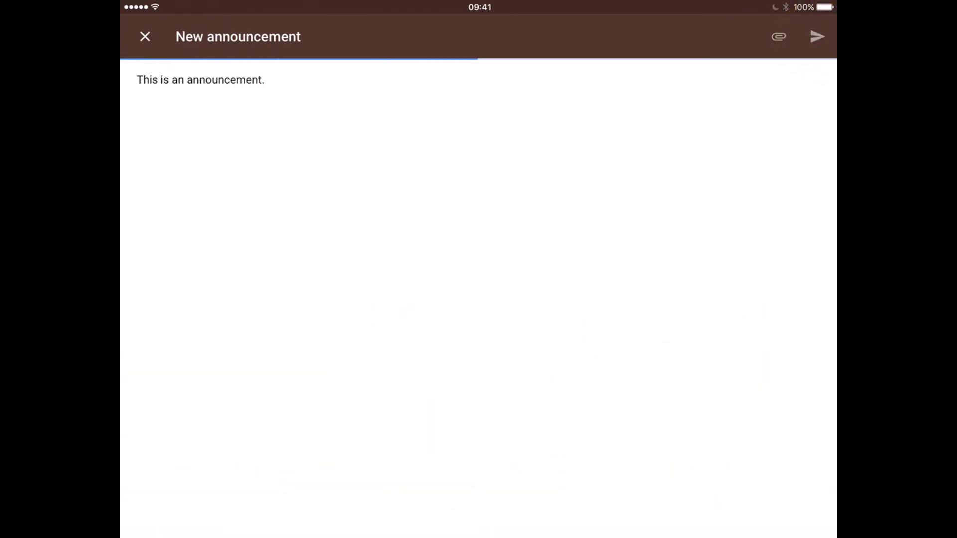
pyautogui.click(818, 38)
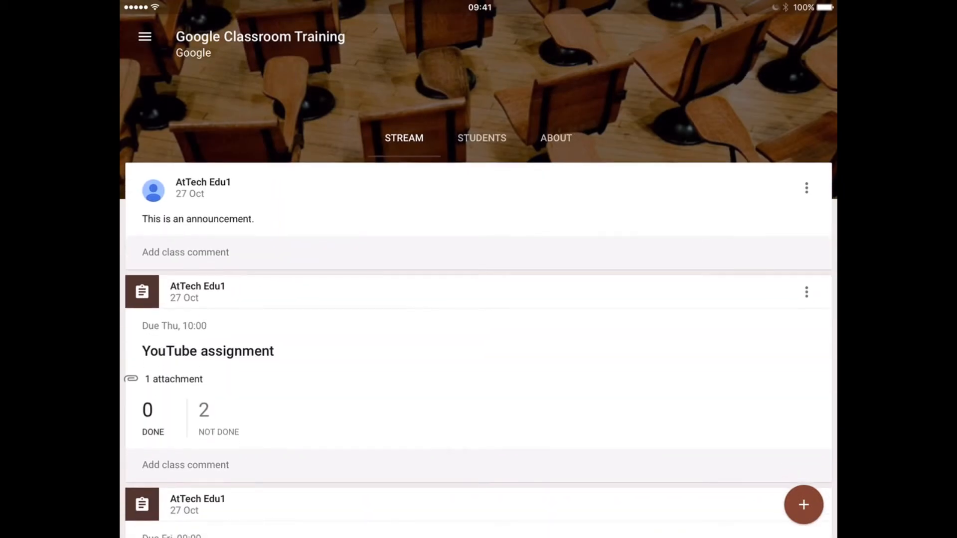
pyautogui.click(802, 505)
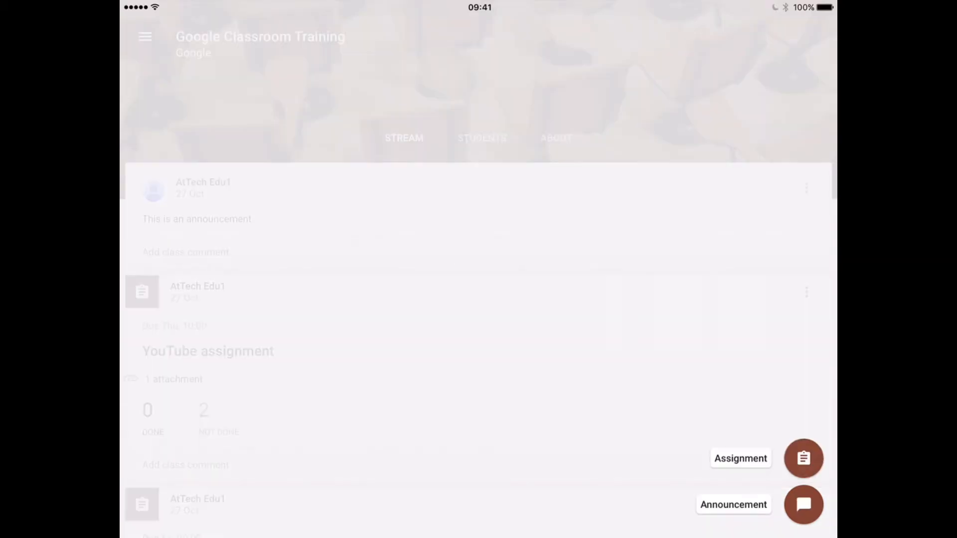
pyautogui.click(804, 504)
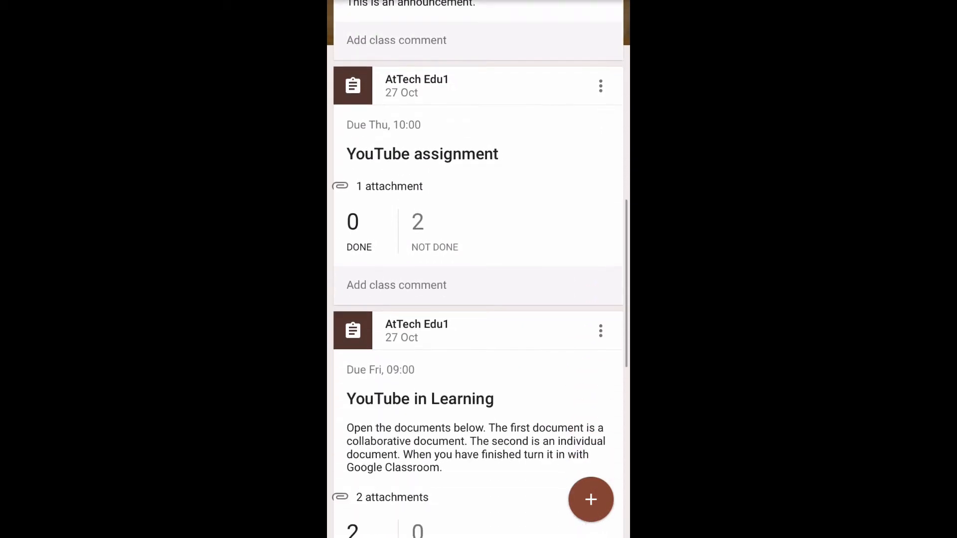
pyautogui.scroll(-3)
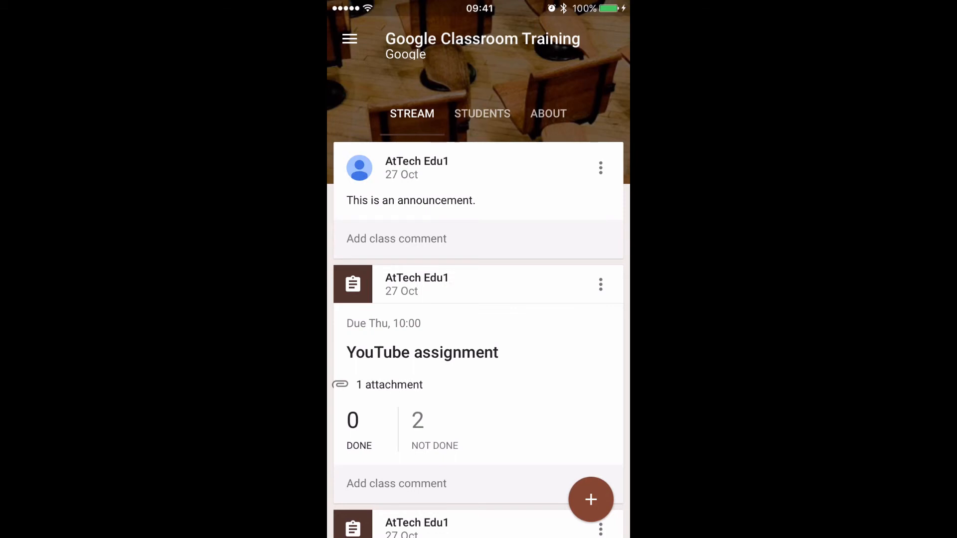
pyautogui.click(349, 38)
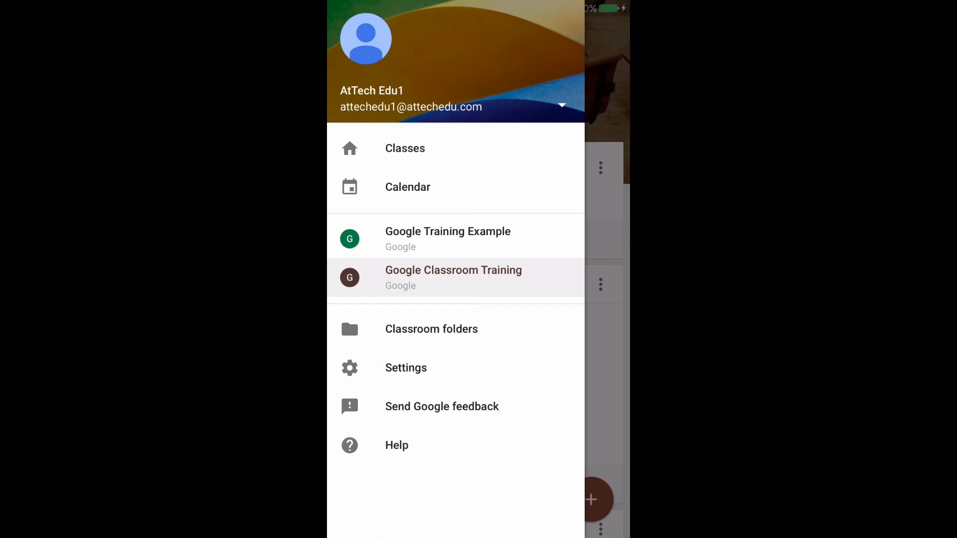
pyautogui.click(562, 105)
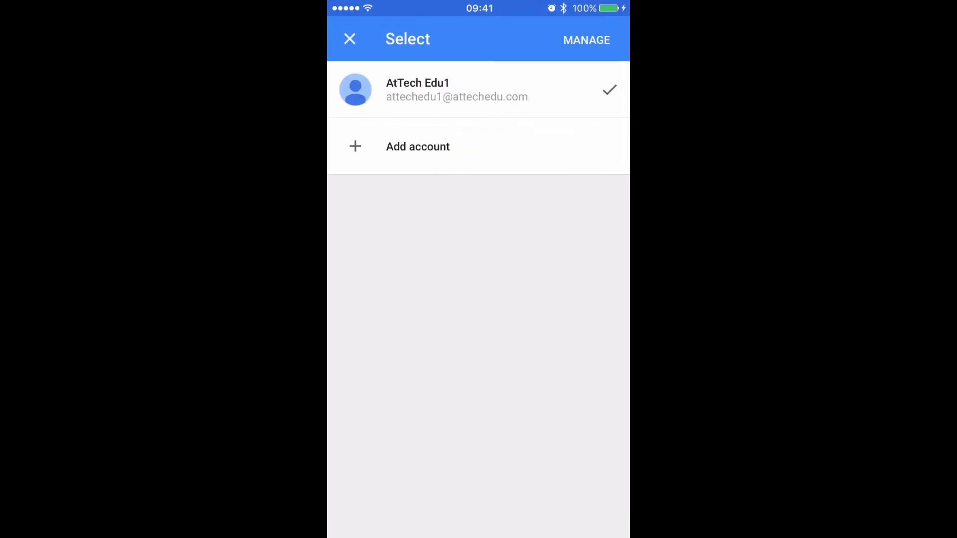
pyautogui.click(417, 146)
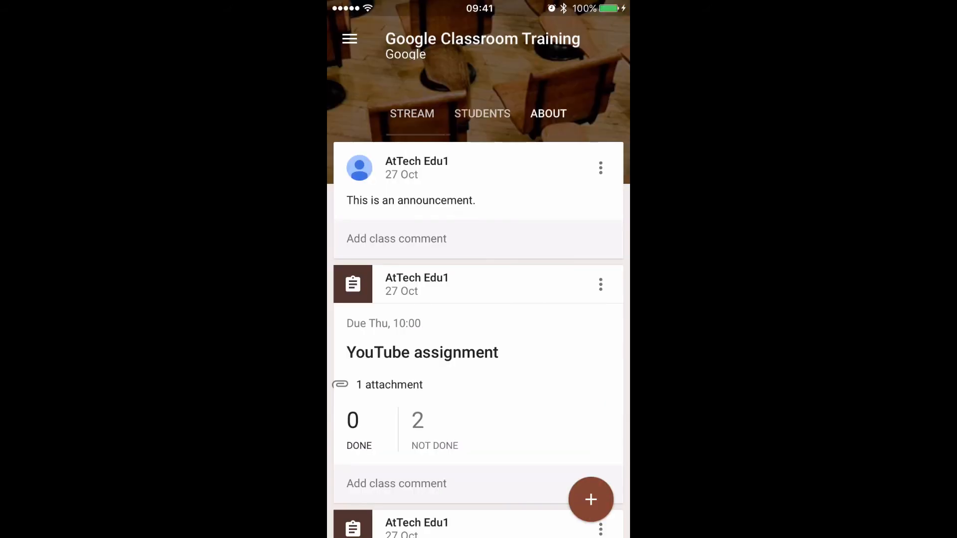
# - Review the class's About and Students pages, then return to the Stream
pyautogui.click(548, 114)
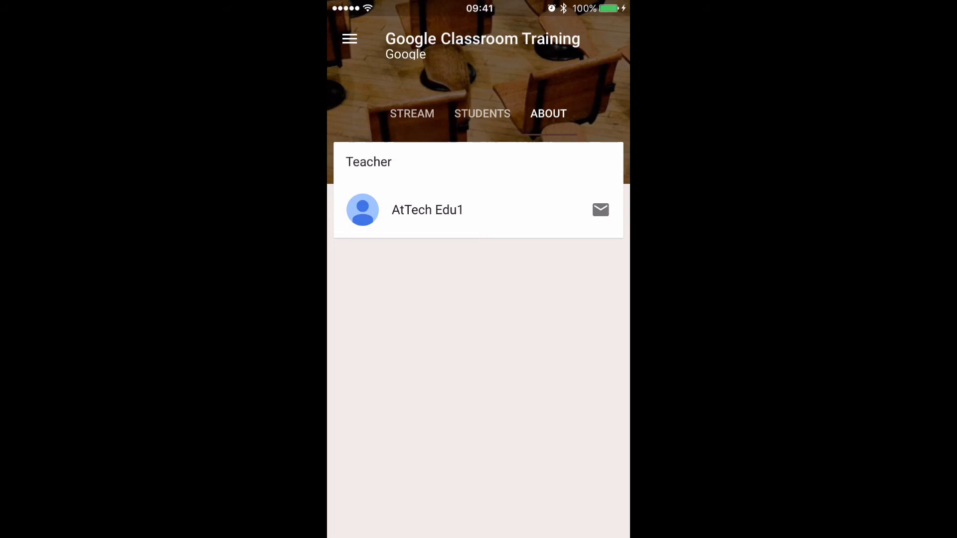
pyautogui.click(483, 113)
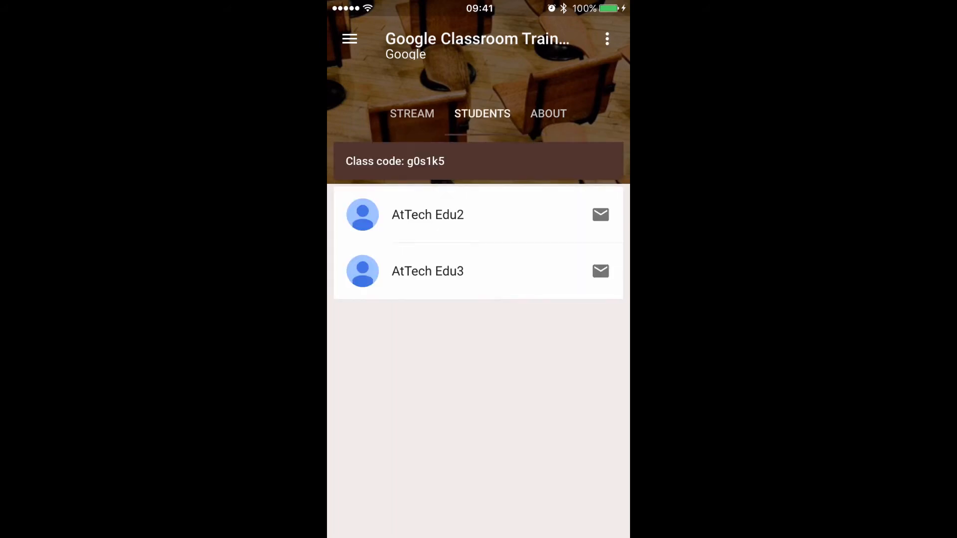
pyautogui.click(411, 112)
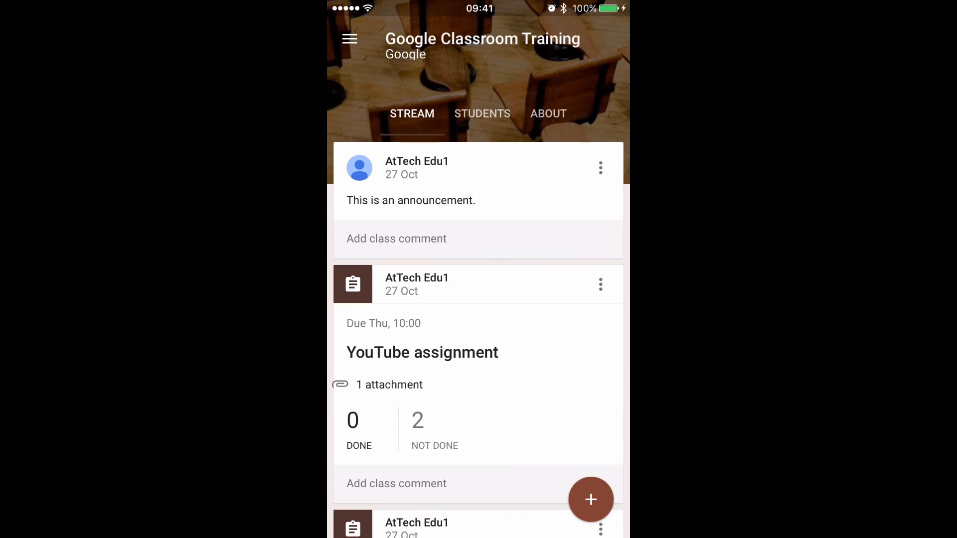
# - Bring up the creation choices for a new Assignment or Announcement in the stream
pyautogui.click(600, 285)
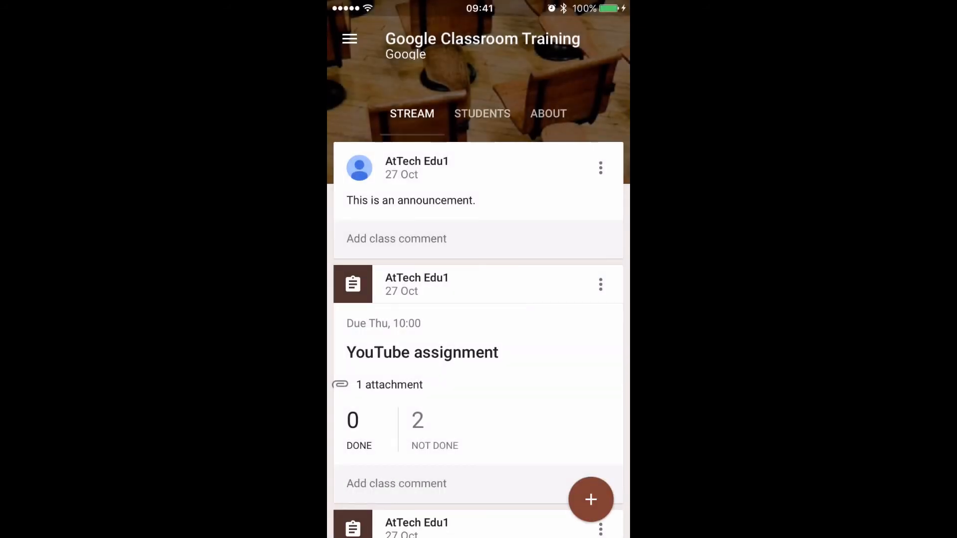
pyautogui.scroll(-3)
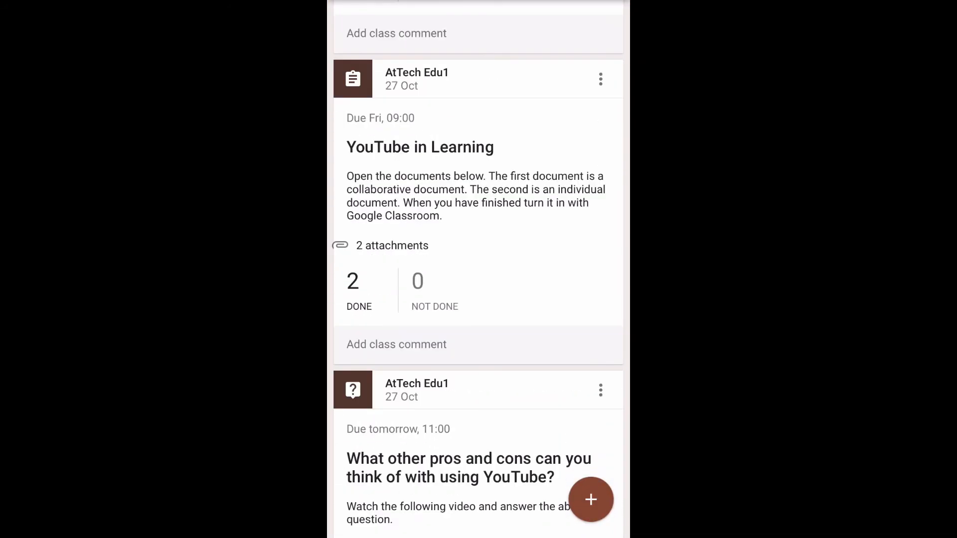
pyautogui.click(590, 499)
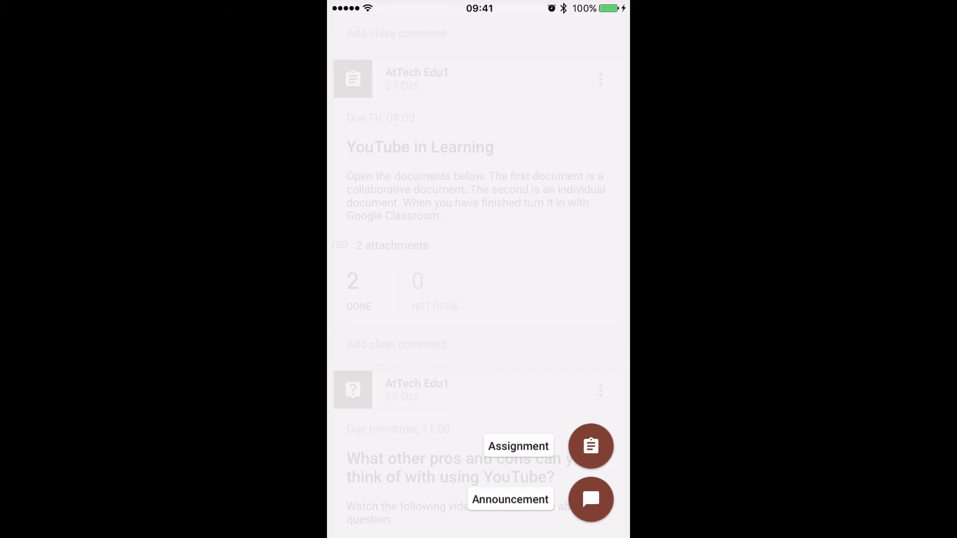